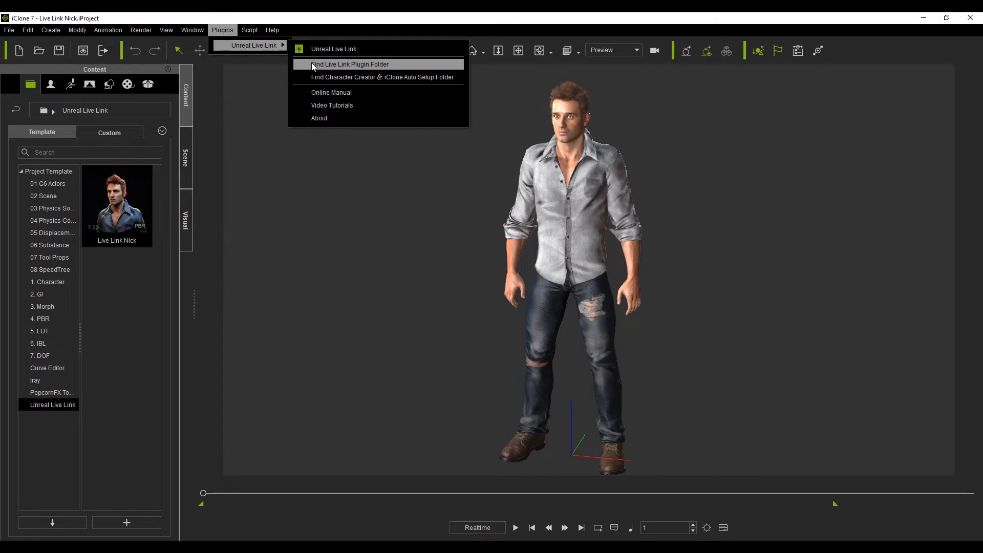
Locate the iClone Live Link for Unreal plugin folder from the Plugins menu
click(349, 63)
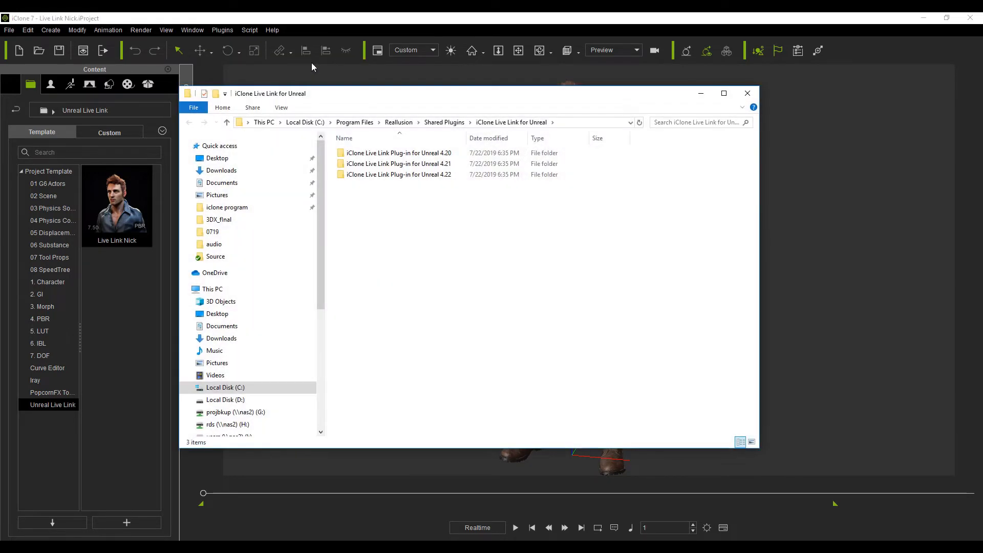
Look over the plugin subfolders for Unreal 4.20, 4.21 and 4.22
click(399, 153)
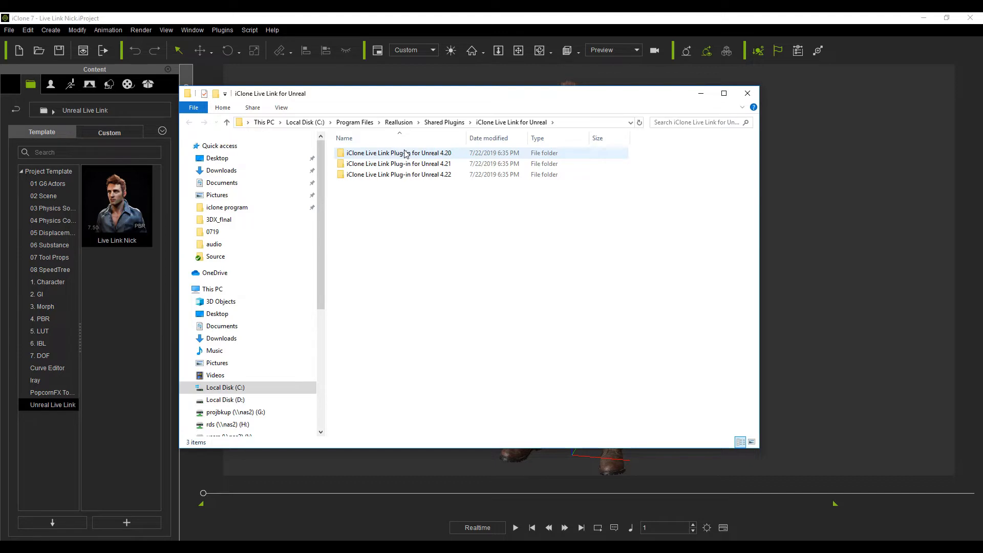
click(398, 164)
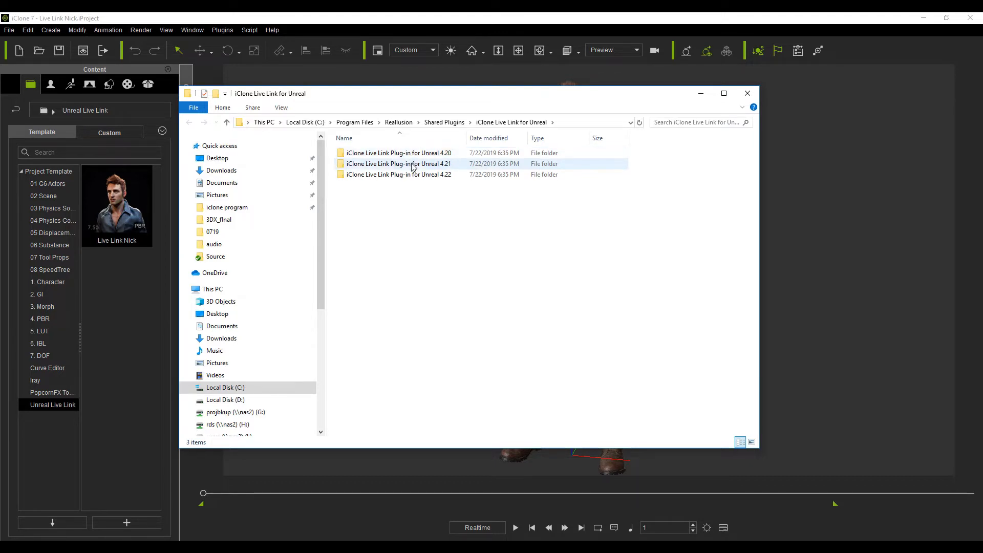
click(399, 175)
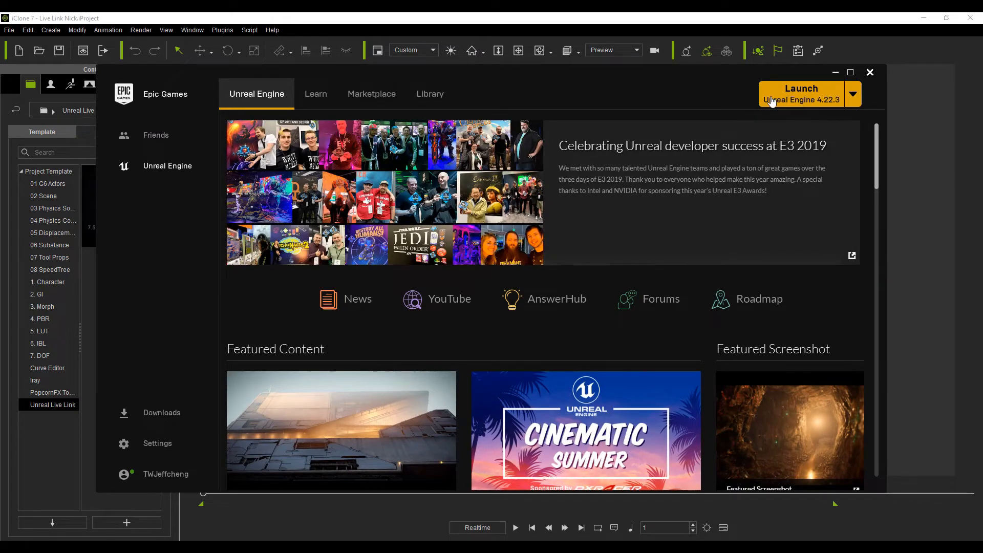
Launch Unreal 4.22.3, return to Library and show MyProject's folder on disk
click(801, 93)
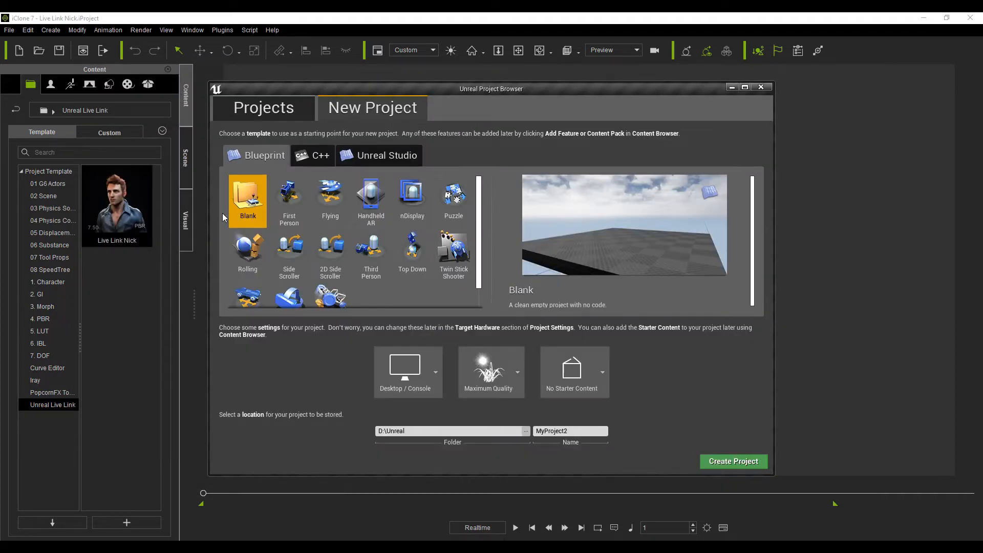
click(371, 251)
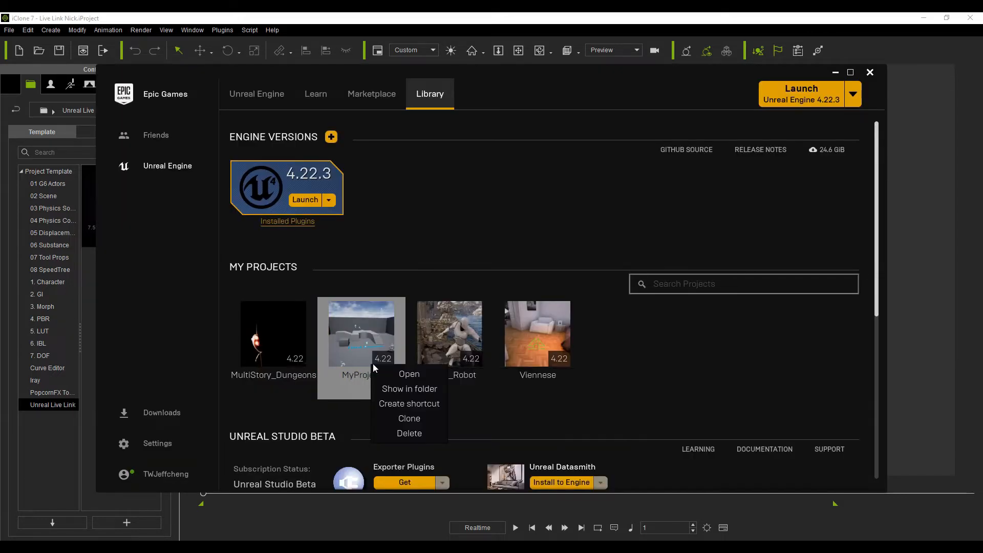
click(409, 388)
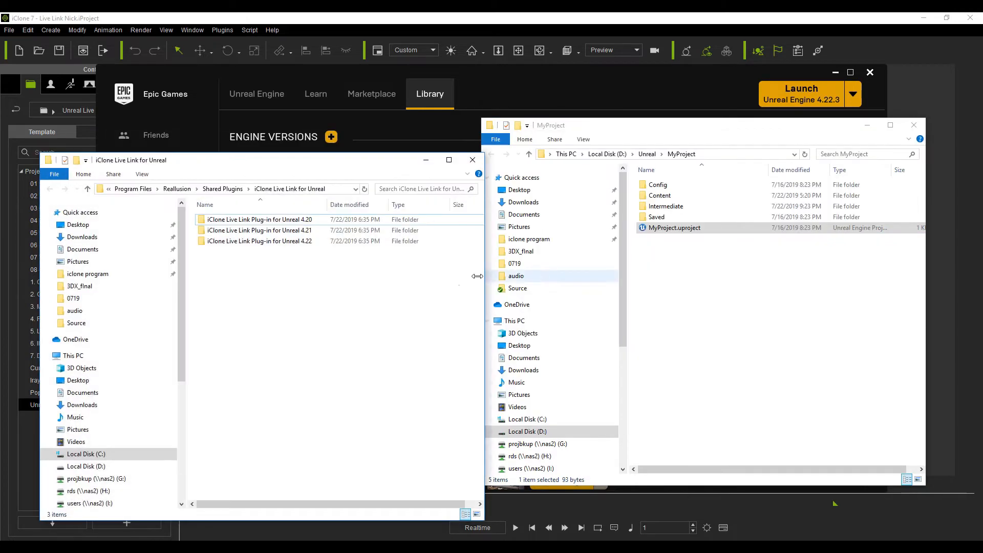
Copy the Plugins folder from the Unreal 4.22 plug-in folder for MyProject
double_click(259, 241)
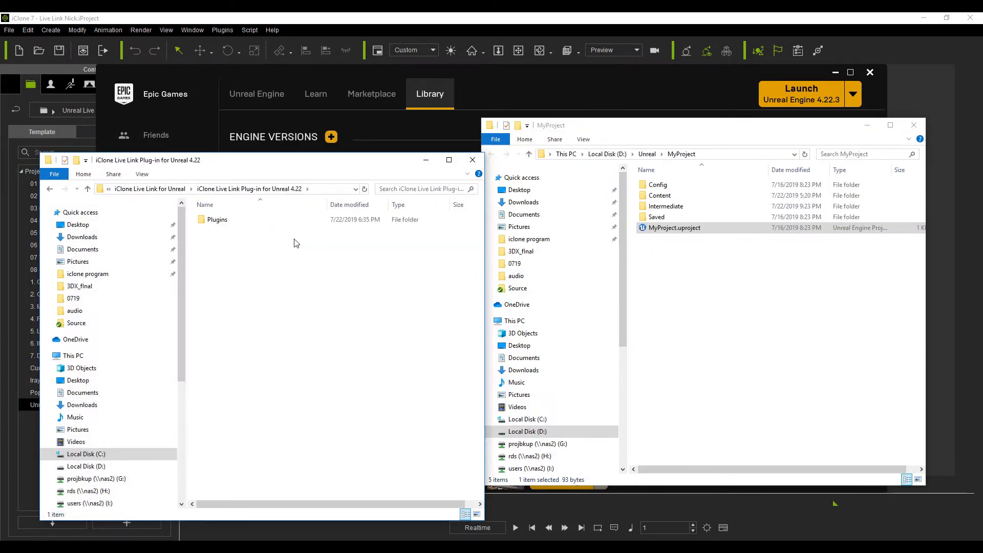
click(217, 219)
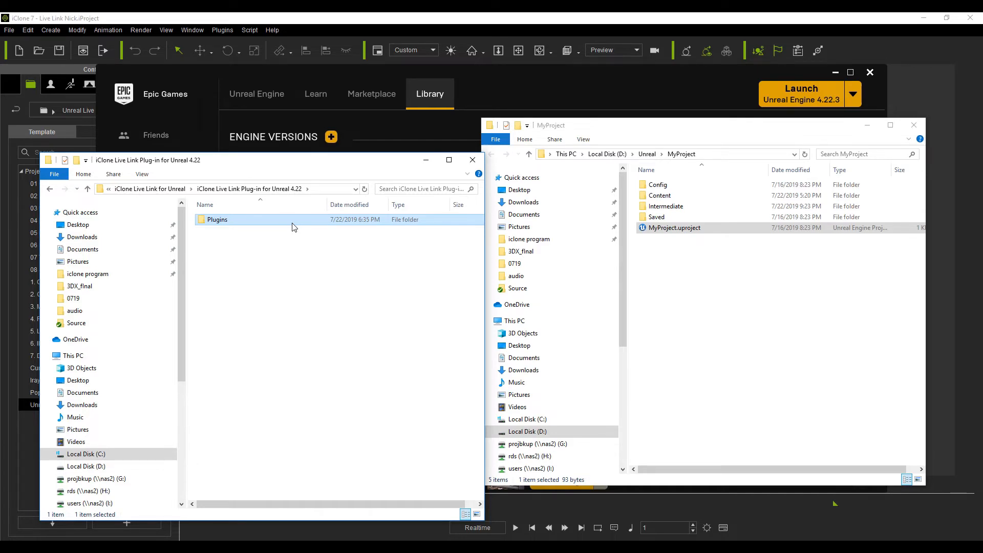
right_click(216, 219)
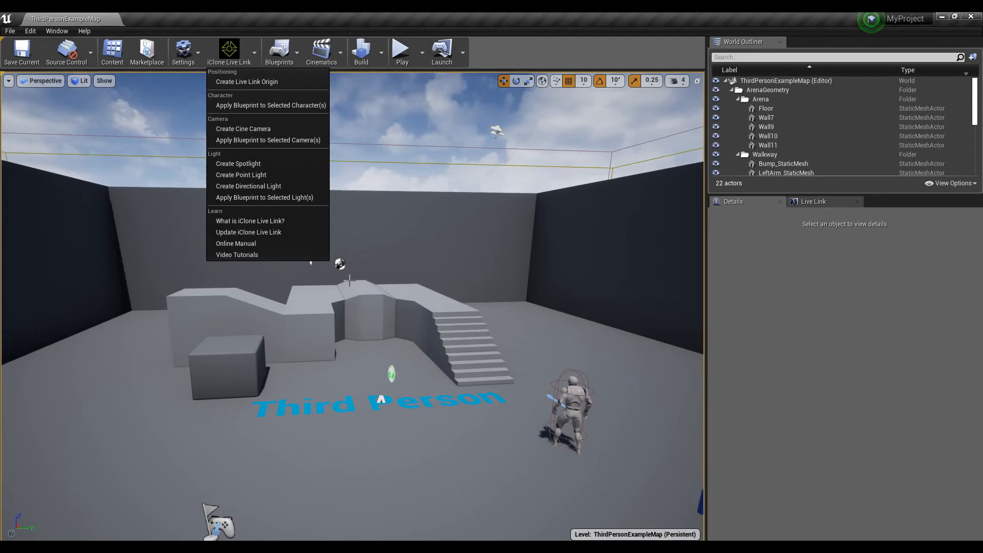
Bring up the Edit menu in Unreal Editor with MyProject's Third Person map open
click(29, 30)
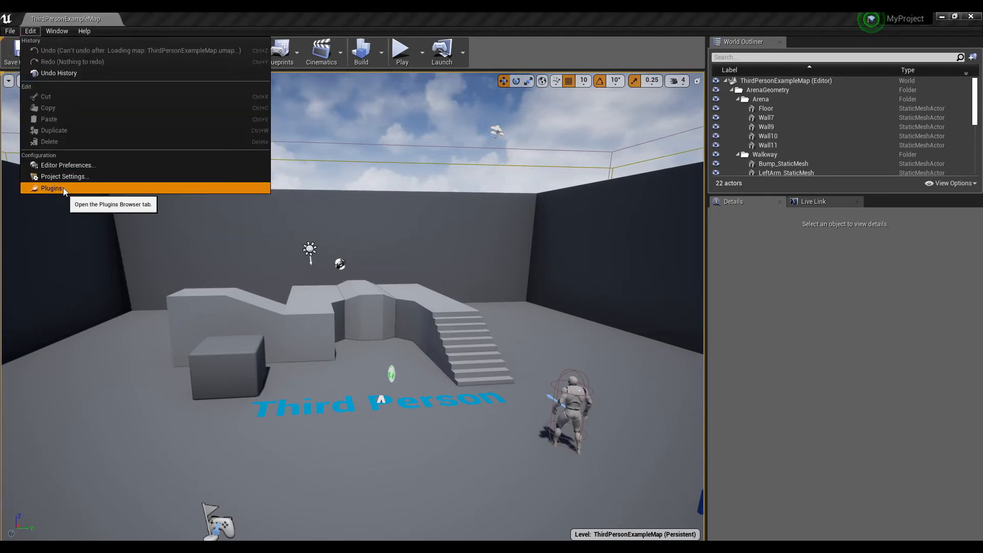
Filter the Plugins Browser for Live Link and confirm iClone Live Link enabled under Project
click(53, 188)
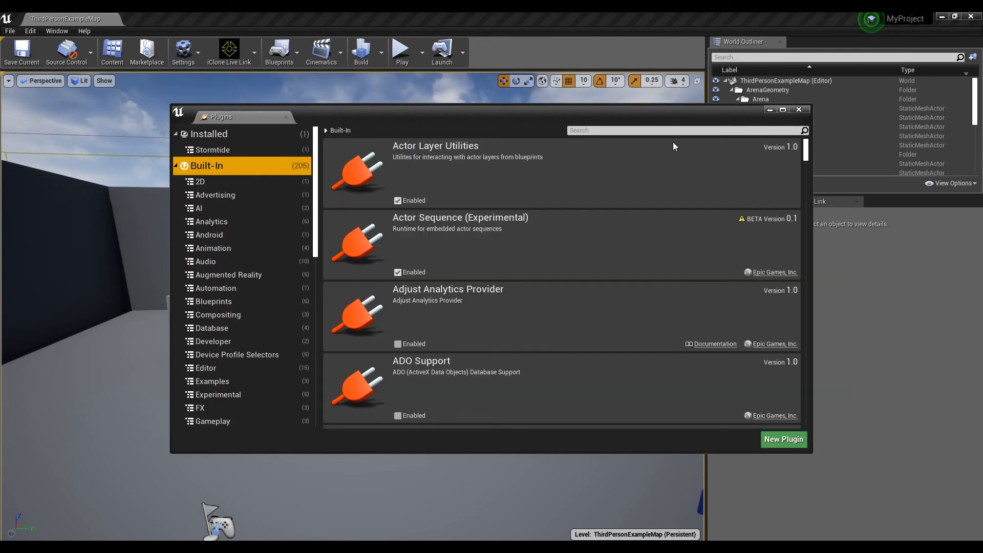
text(liv)
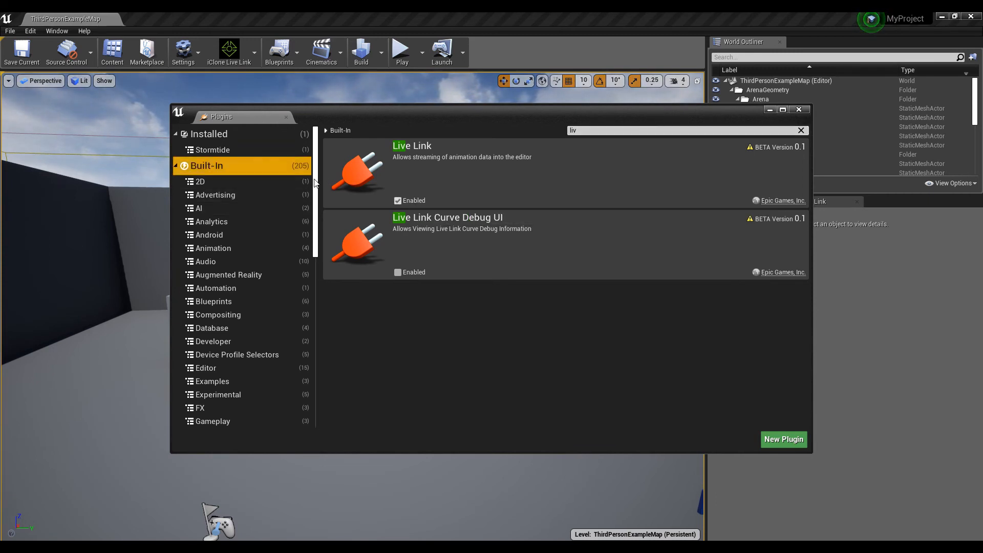
click(207, 407)
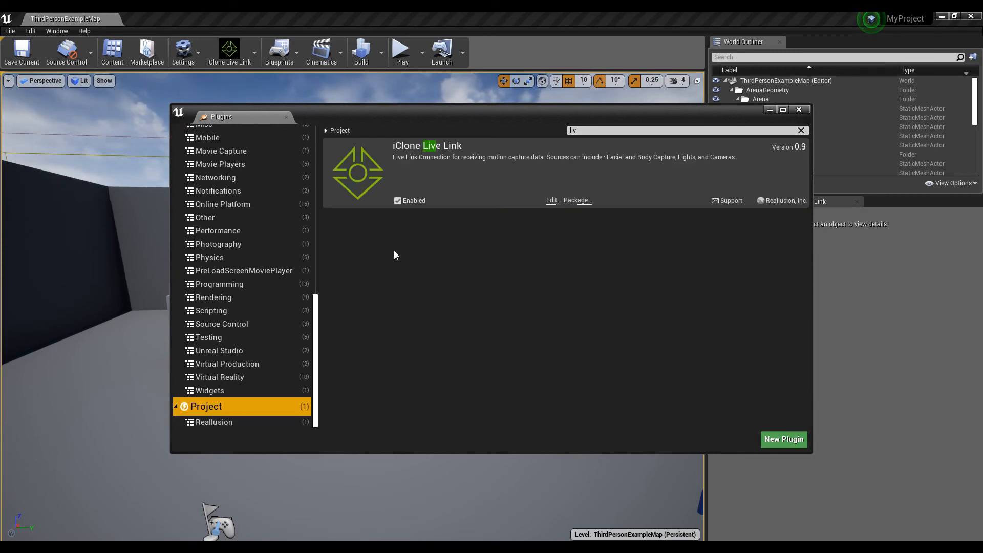